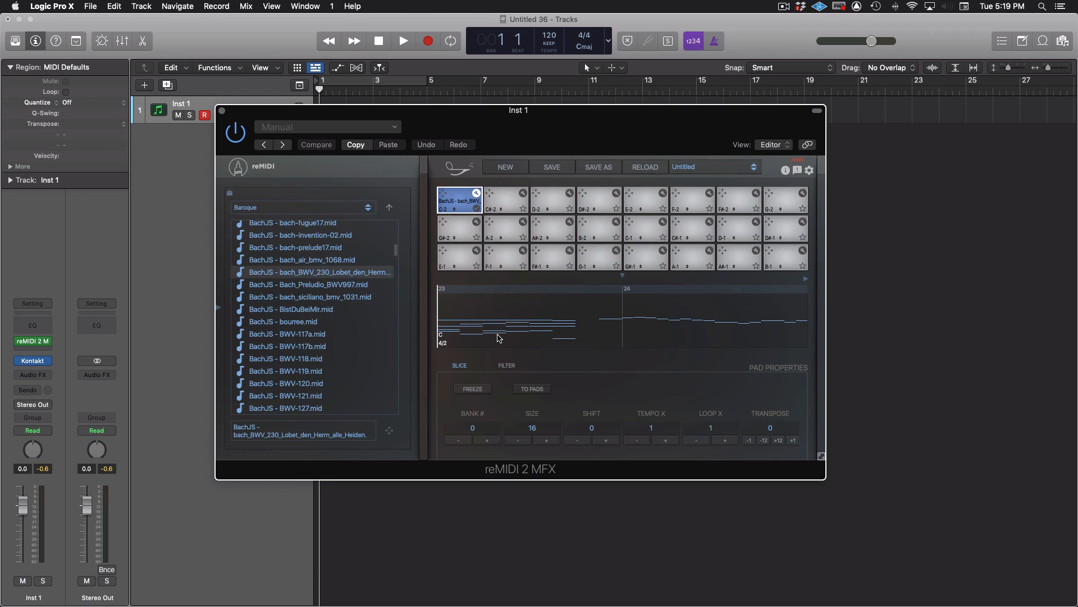
mouse_move(495, 302)
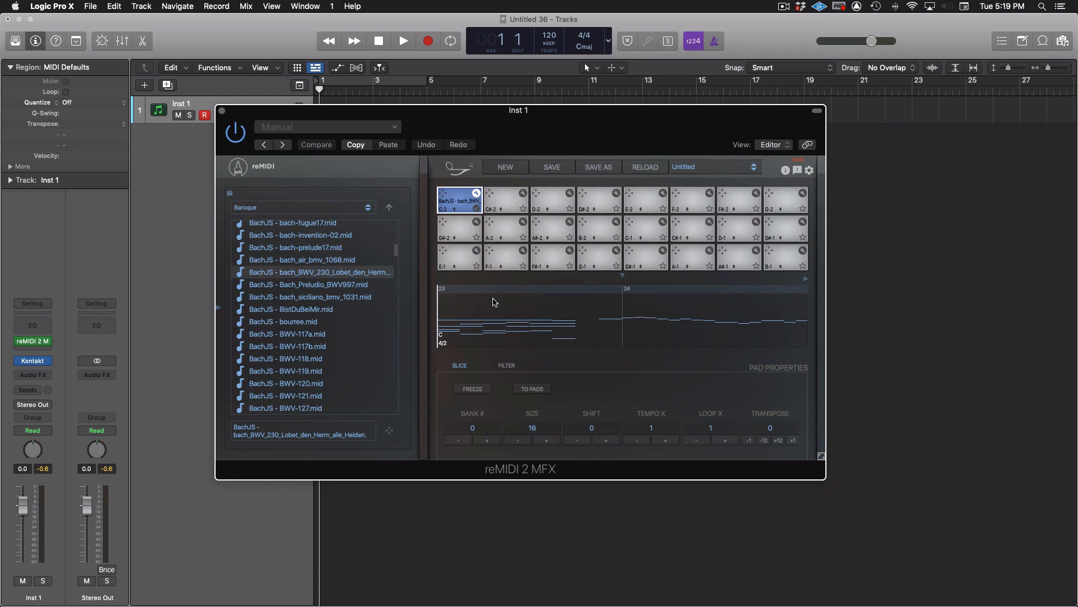
mouse_move(460, 260)
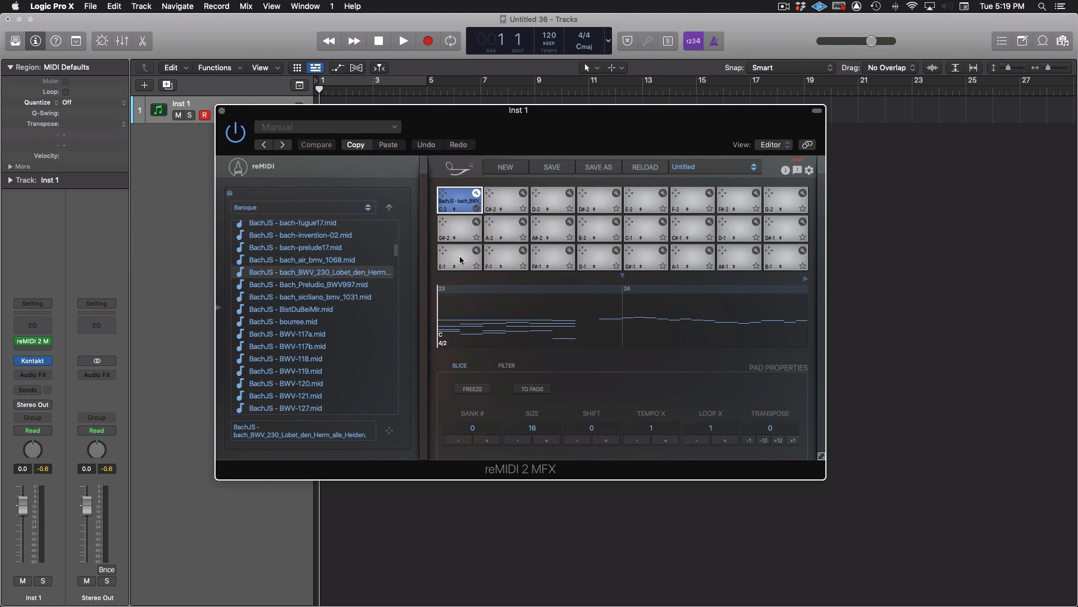
mouse_move(461, 229)
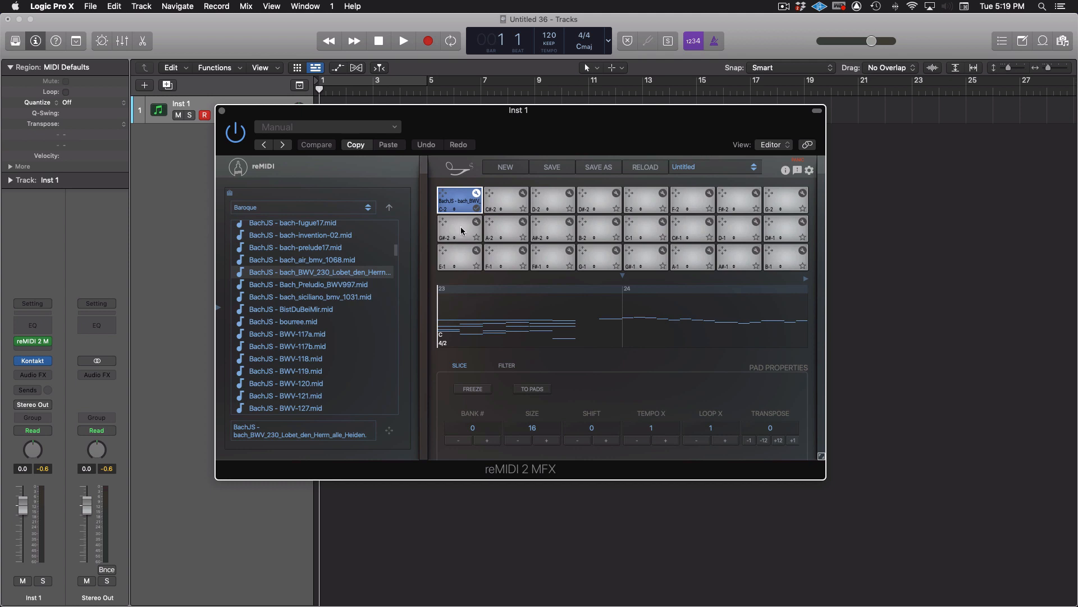
mouse_move(493, 457)
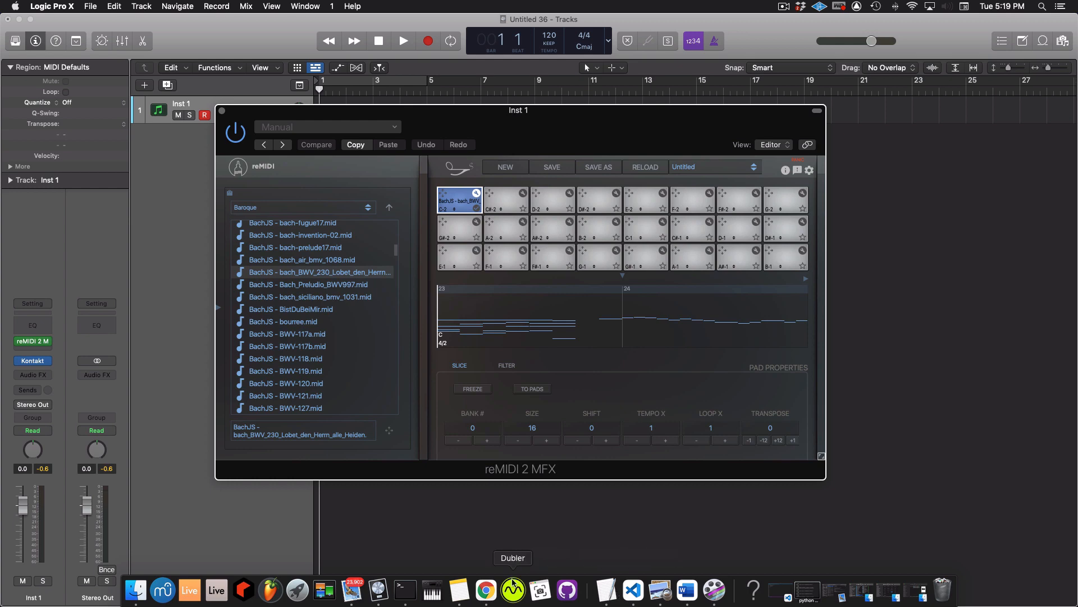
Read the reMIDI 2 overview notes in Word covering pads, slices and global mode.
click(686, 589)
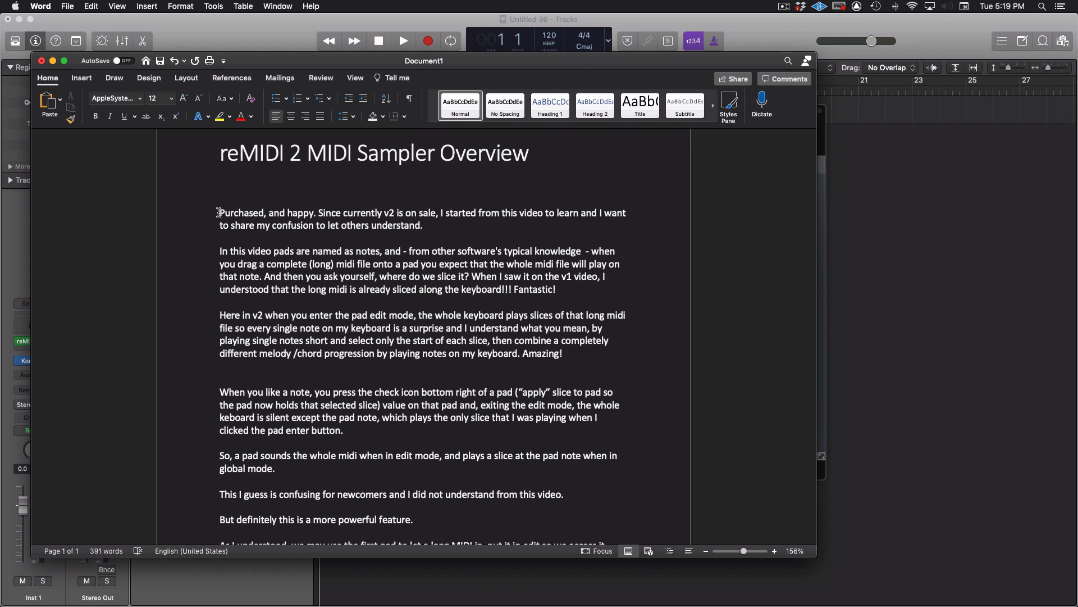
click(220, 186)
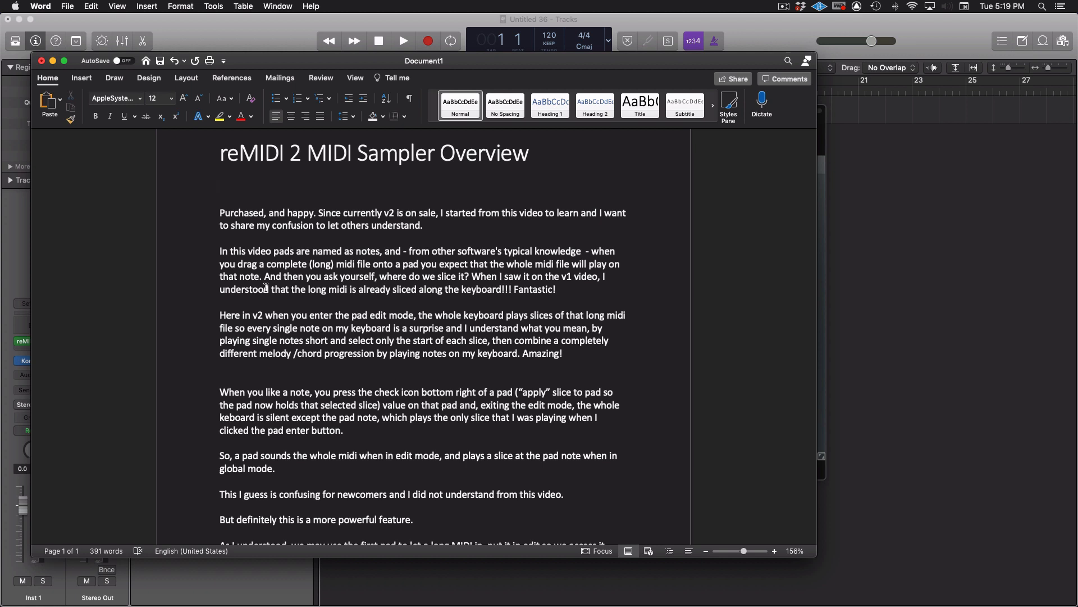
mouse_move(337, 163)
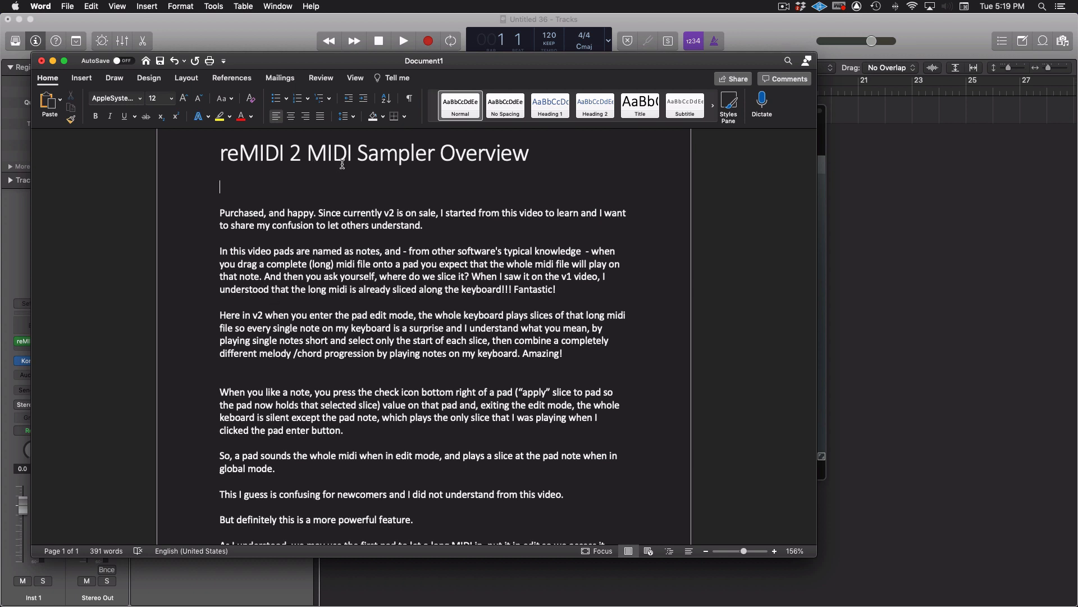
mouse_move(331, 214)
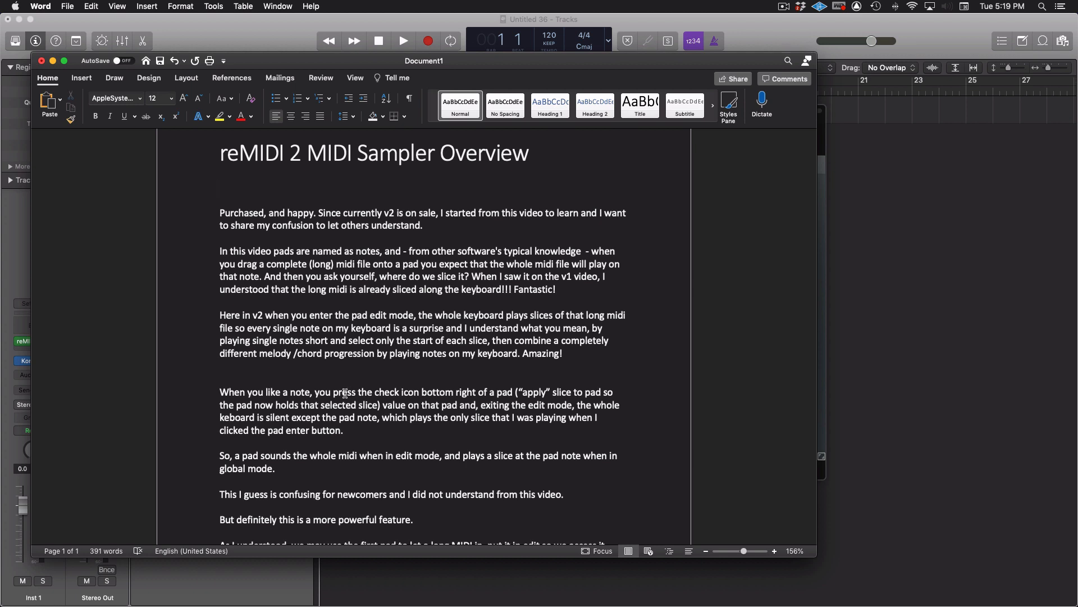
click(220, 187)
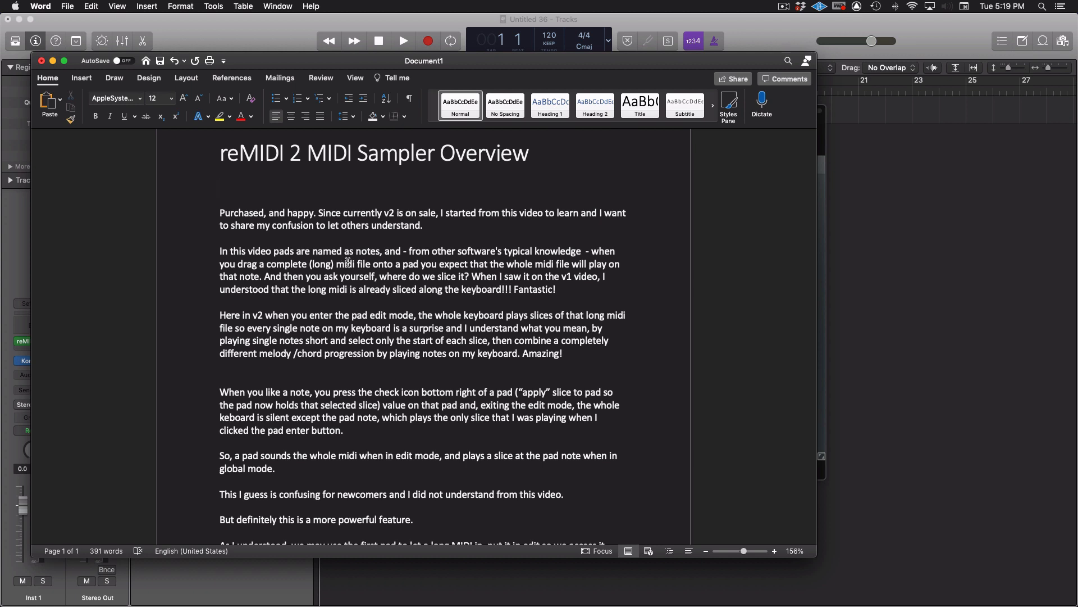
click(220, 186)
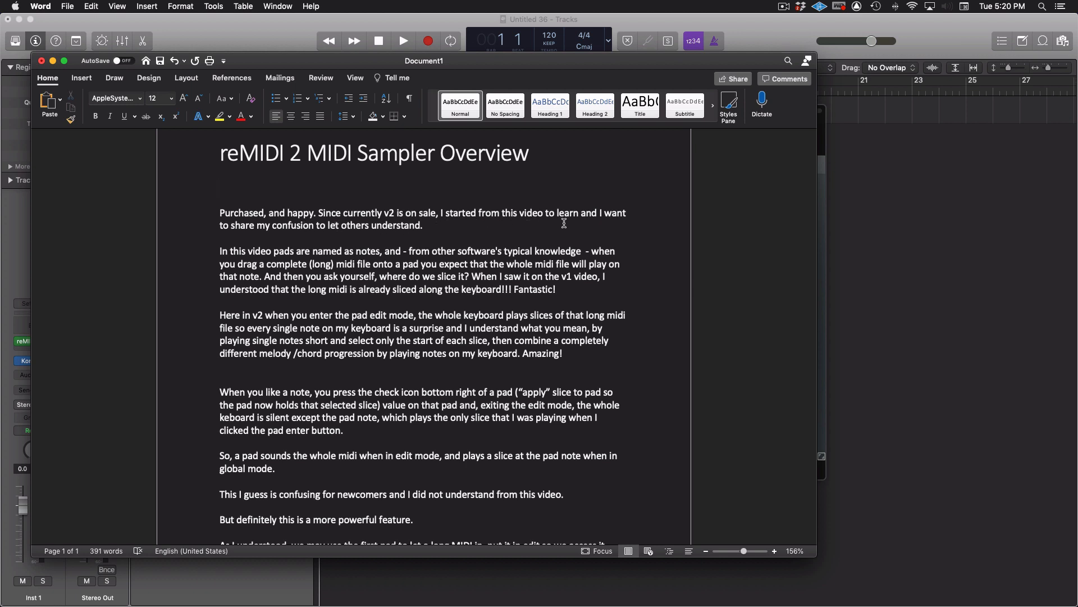
click(220, 187)
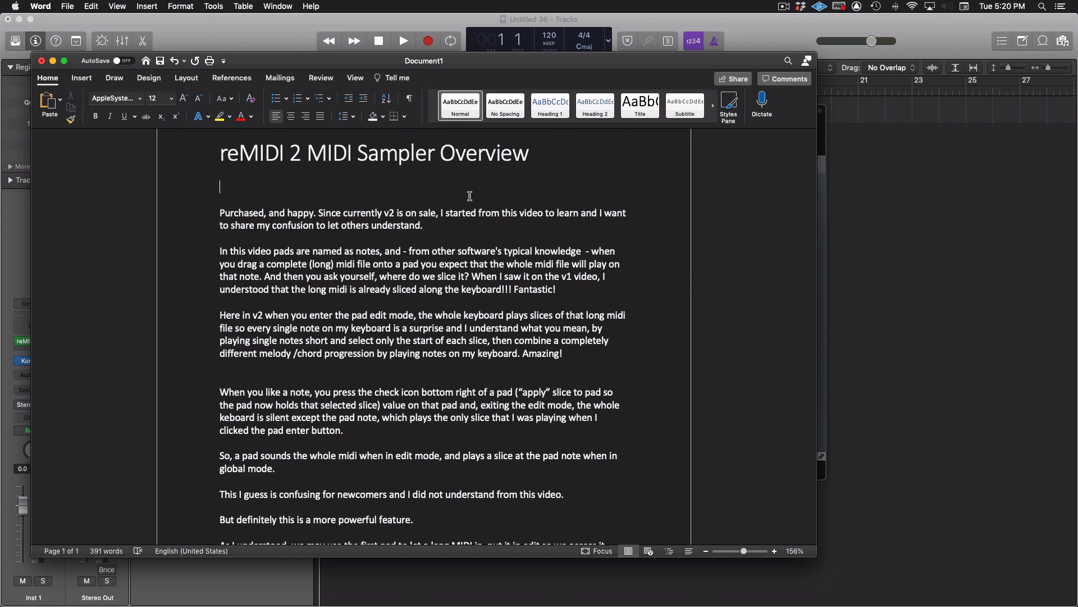
double_click(556, 251)
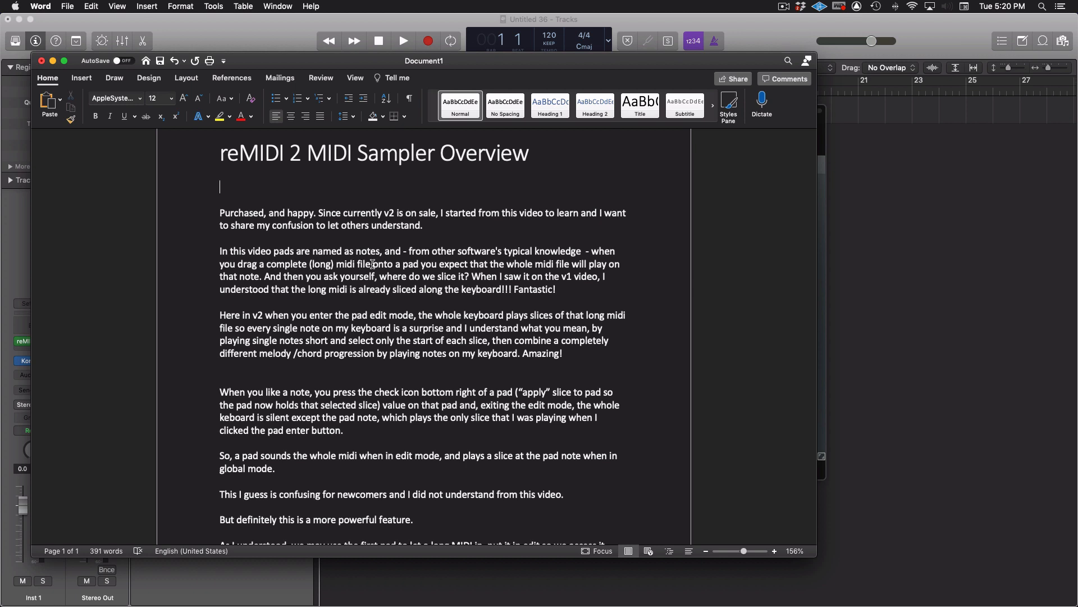
mouse_move(447, 264)
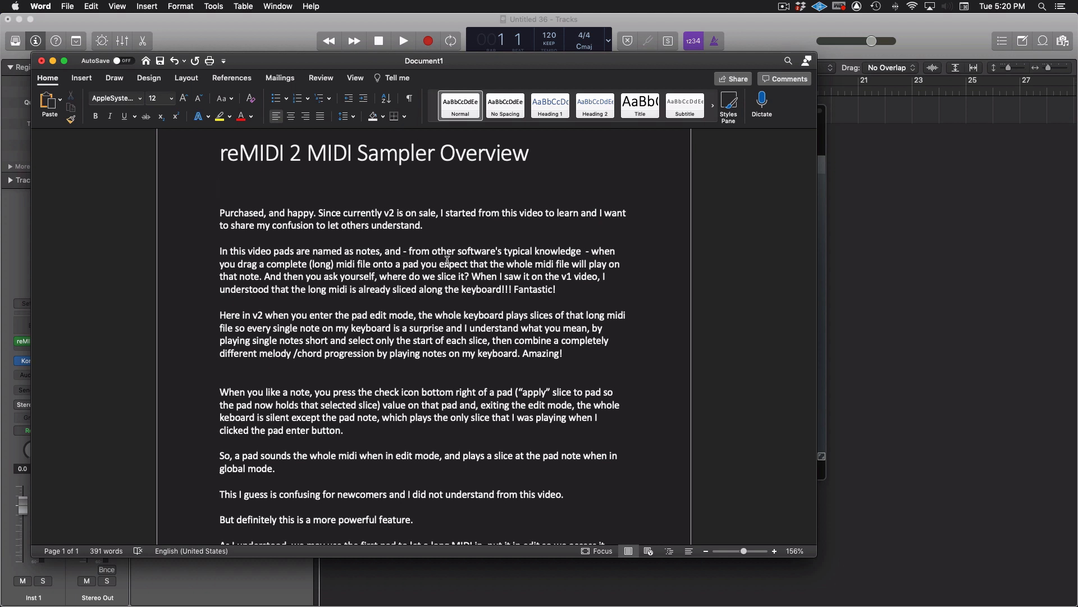
click(220, 187)
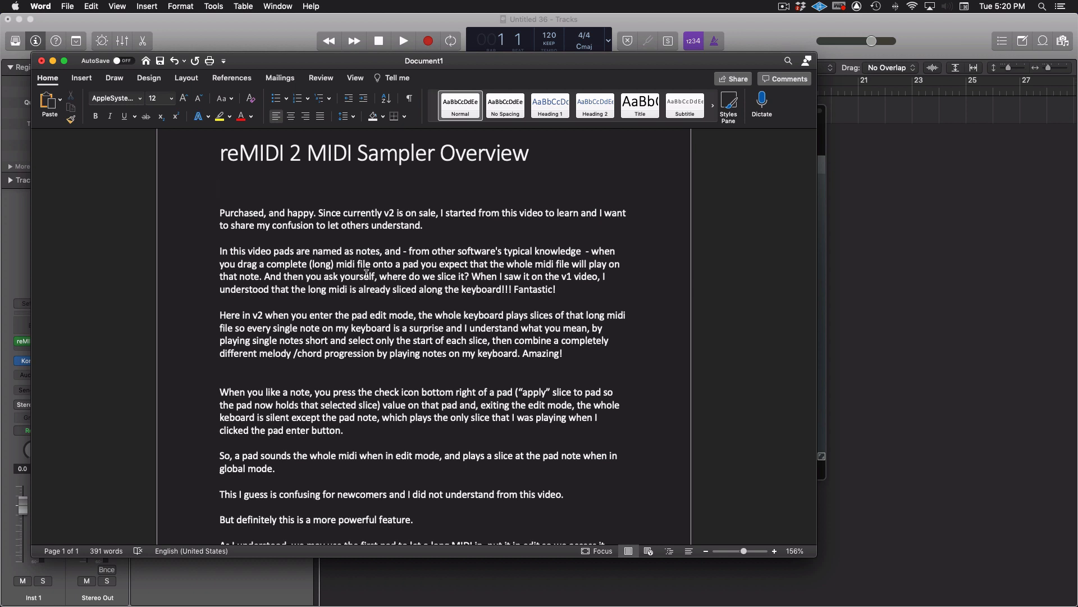
click(220, 186)
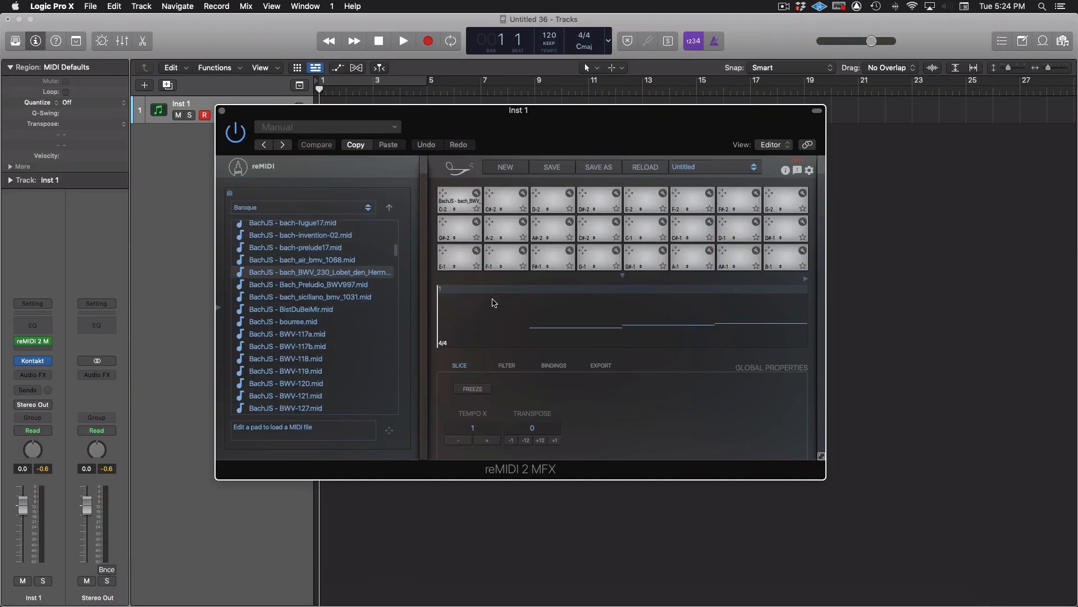
Select pad C-2 and load BachJS BWV_230 (Lobet den Herrn) from the Baroque list.
click(457, 200)
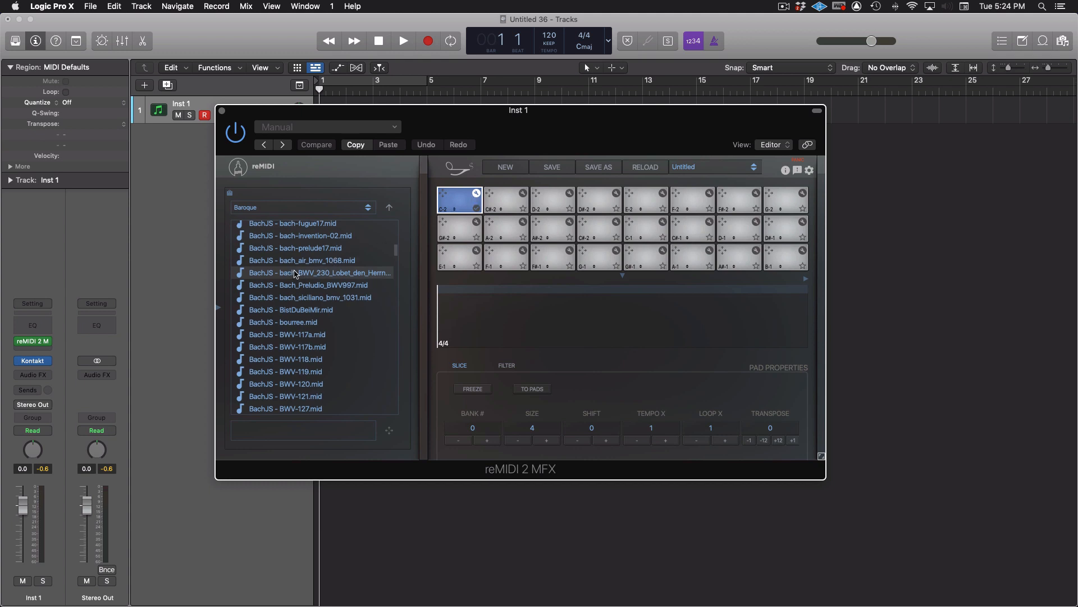
click(319, 270)
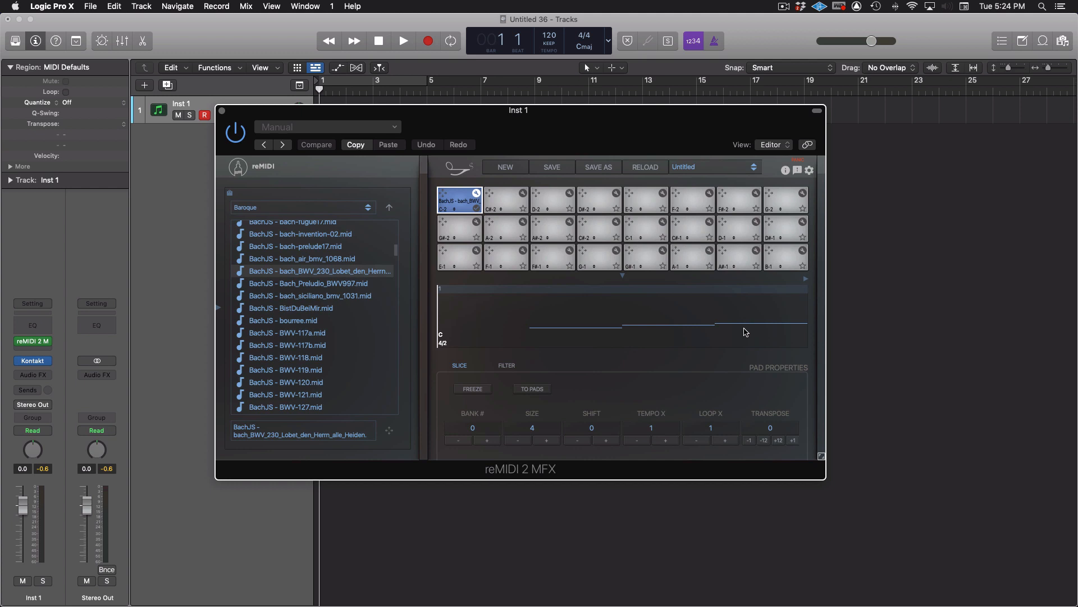
mouse_move(551, 416)
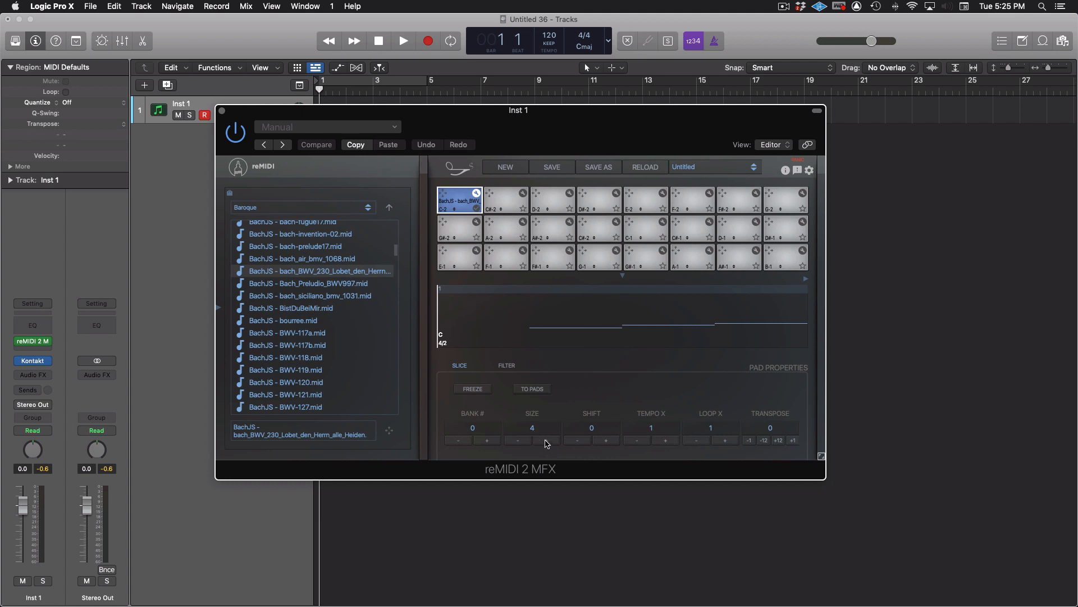
Repeatedly increase the Size of the Bach slice on pad C-2.
click(486, 440)
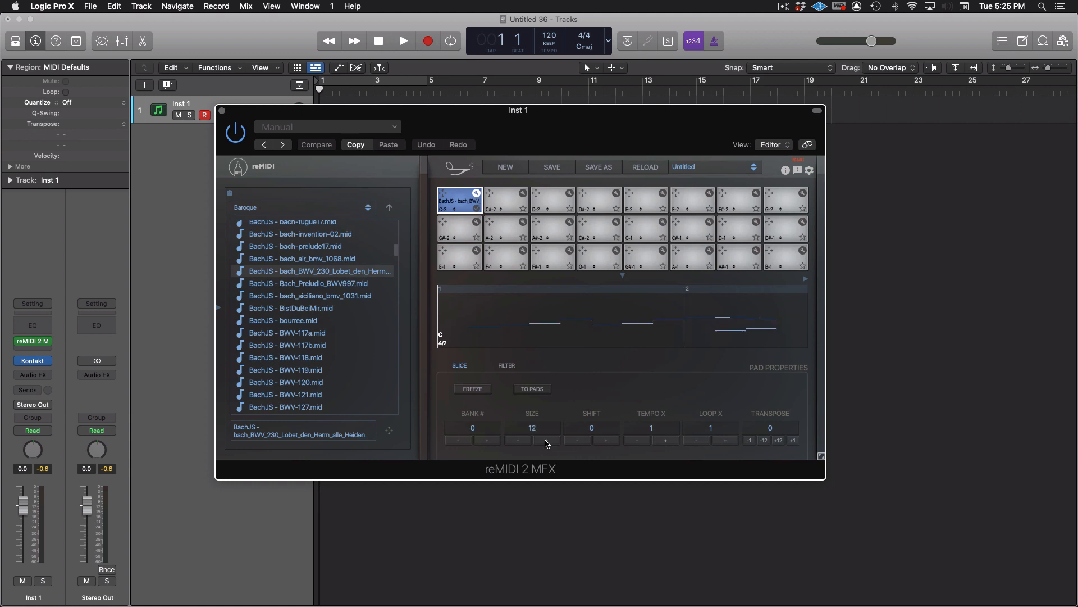
click(487, 440)
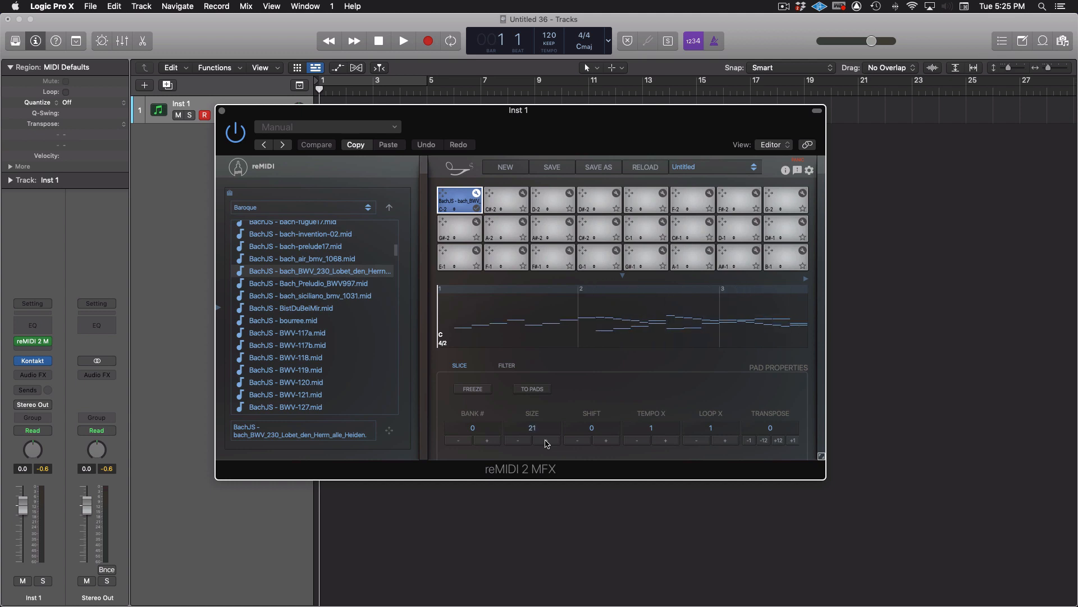
click(486, 441)
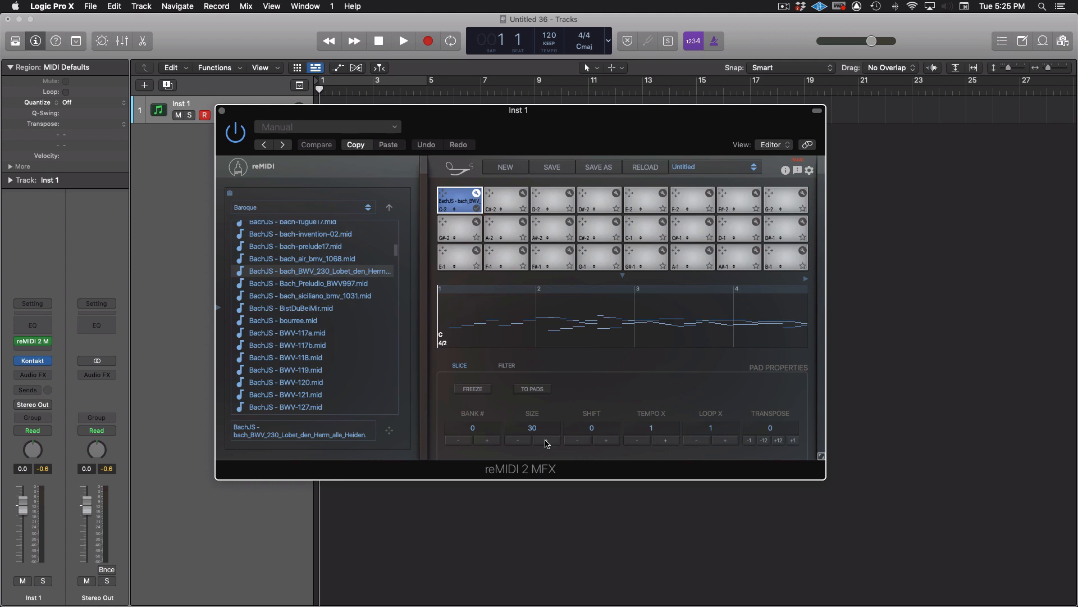
click(487, 441)
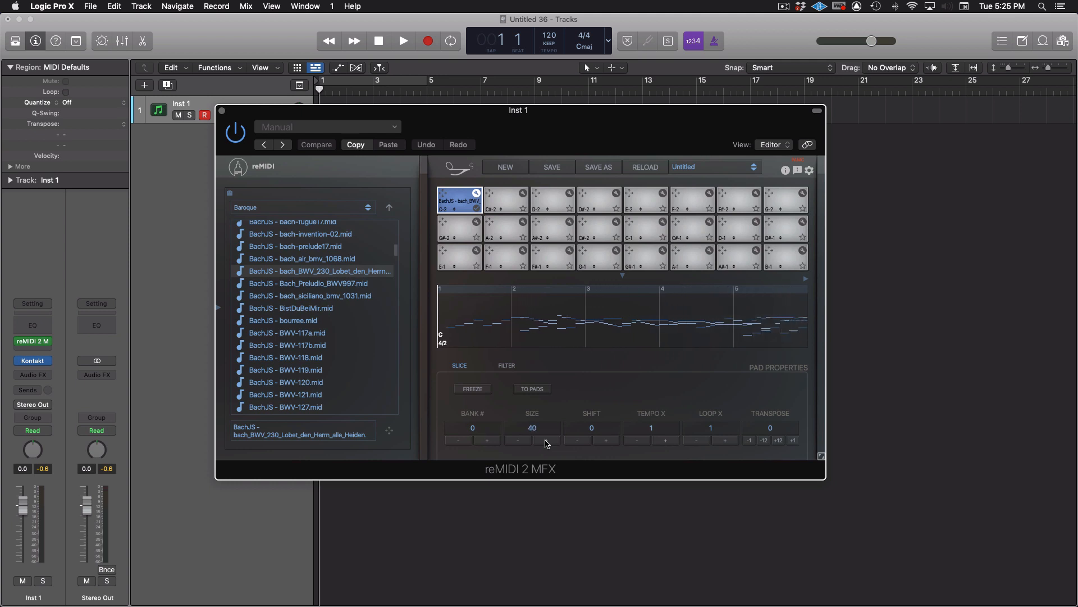
click(487, 440)
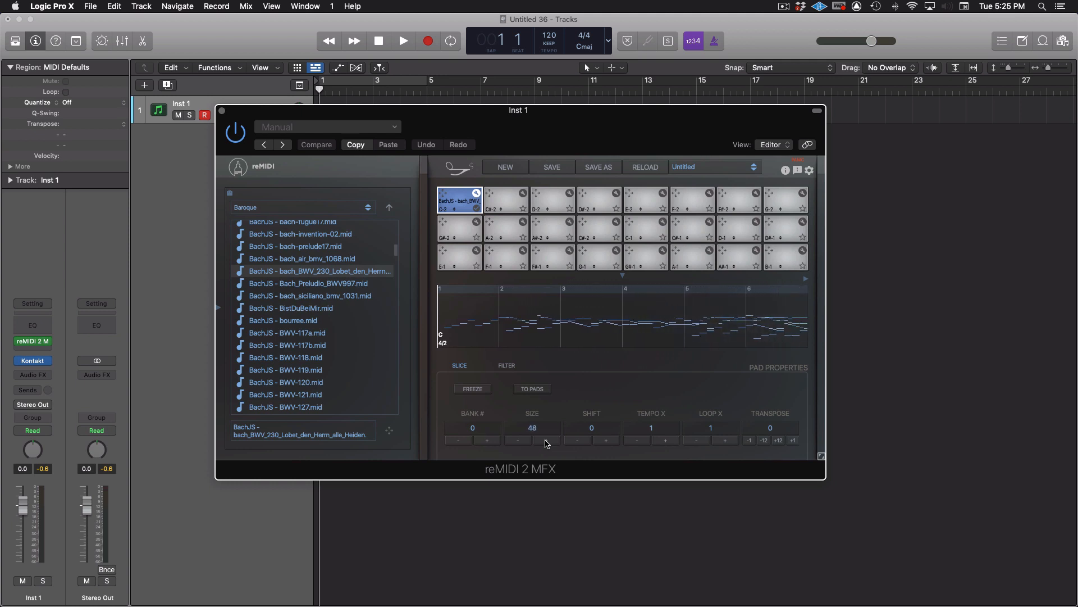
click(487, 440)
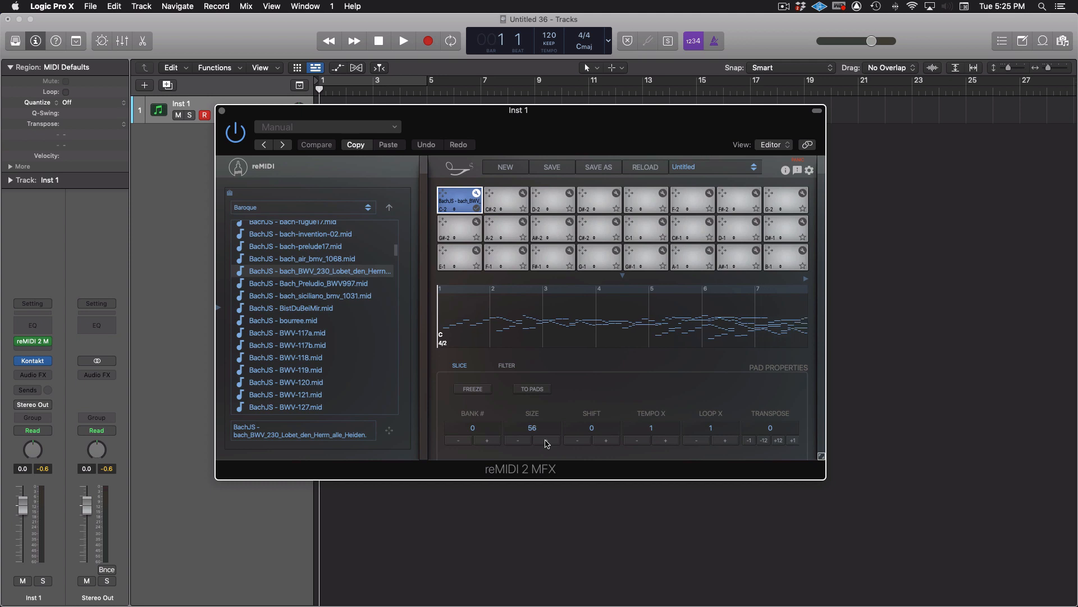
click(487, 441)
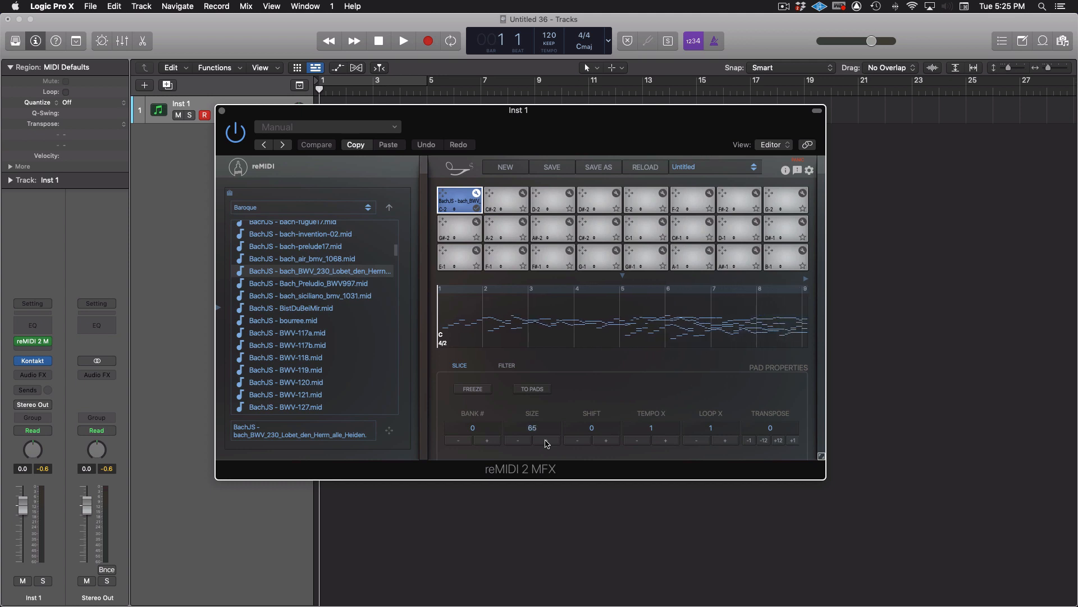
Push the slice Size past 100, then enter 4 directly in the Size field.
click(531, 440)
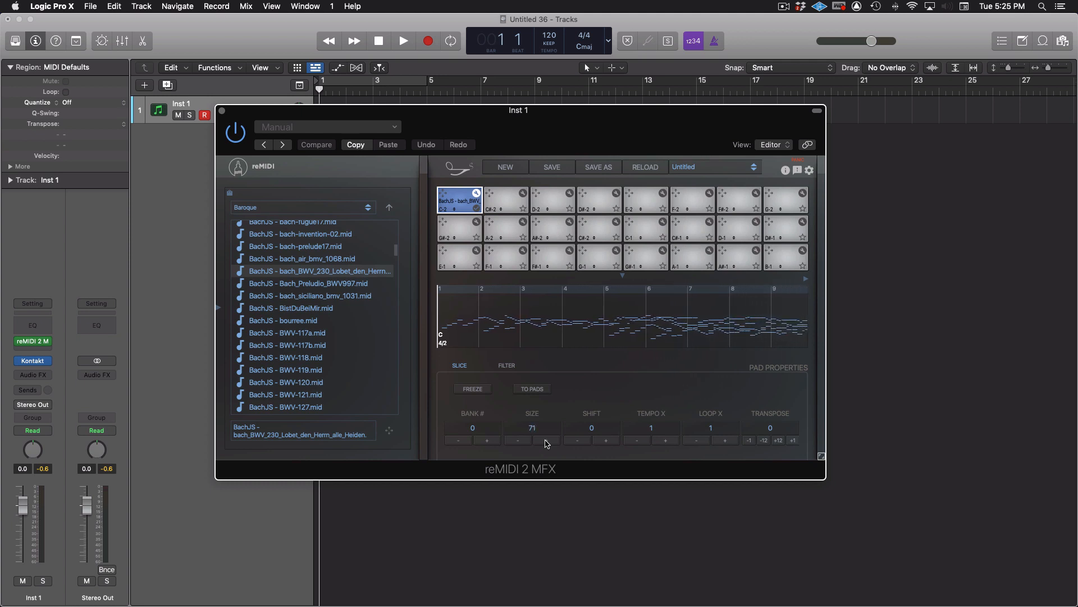
click(487, 440)
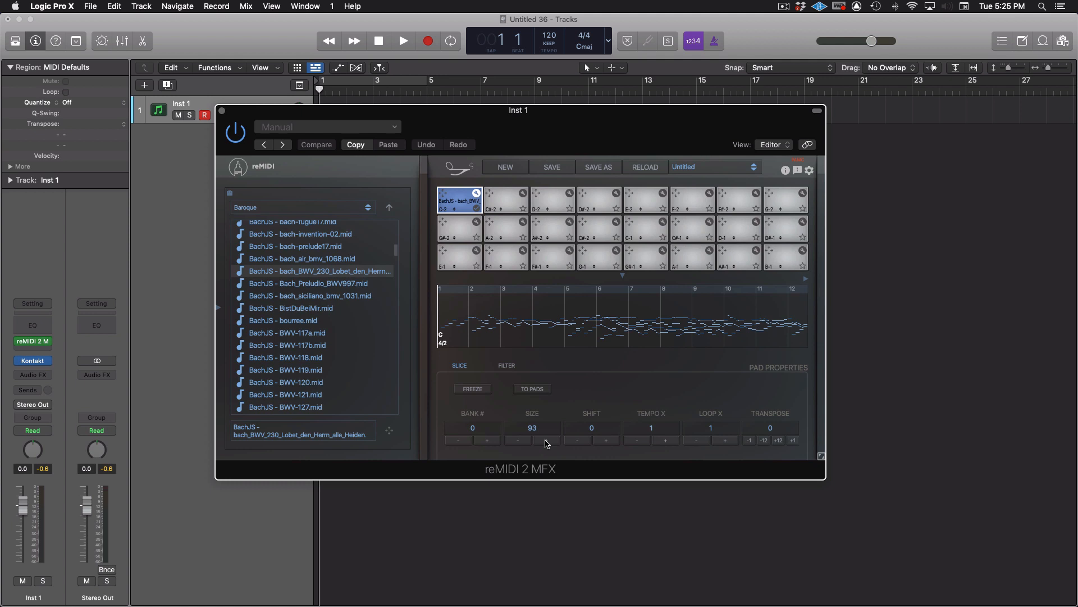
click(487, 440)
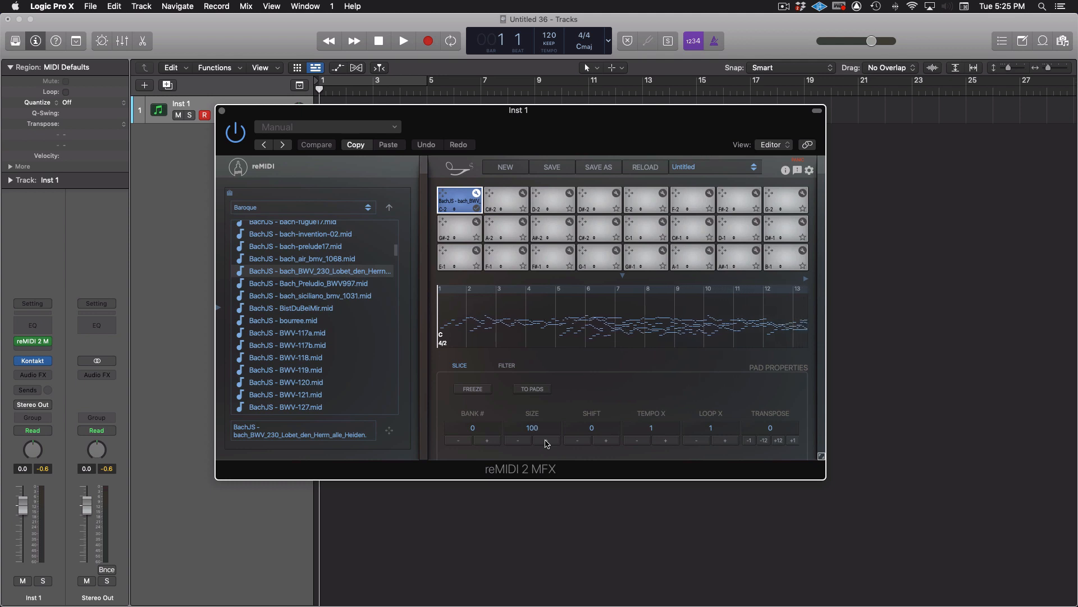
click(545, 441)
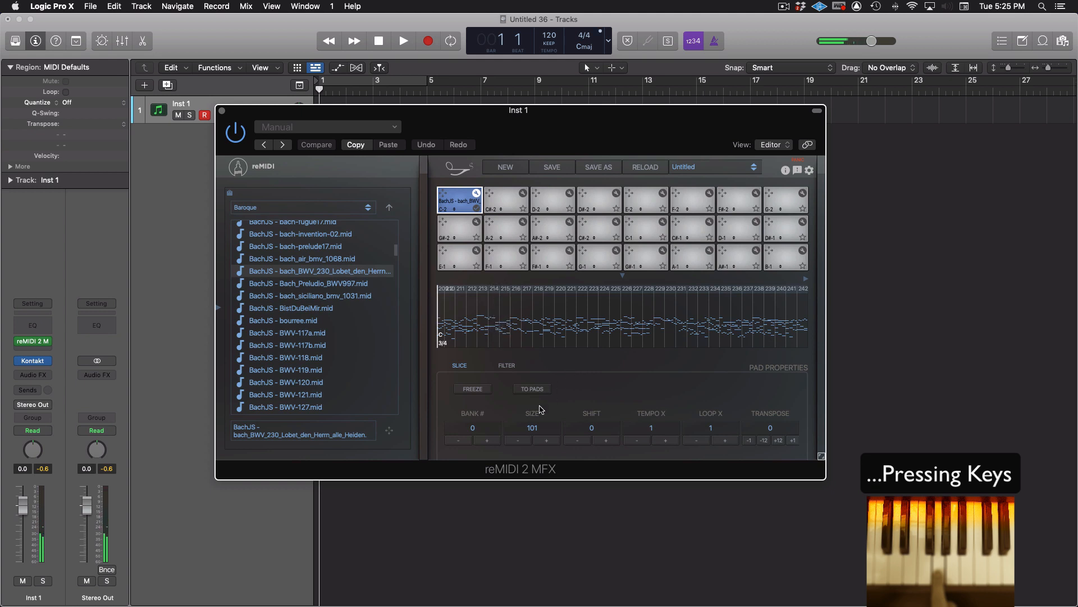
click(532, 427)
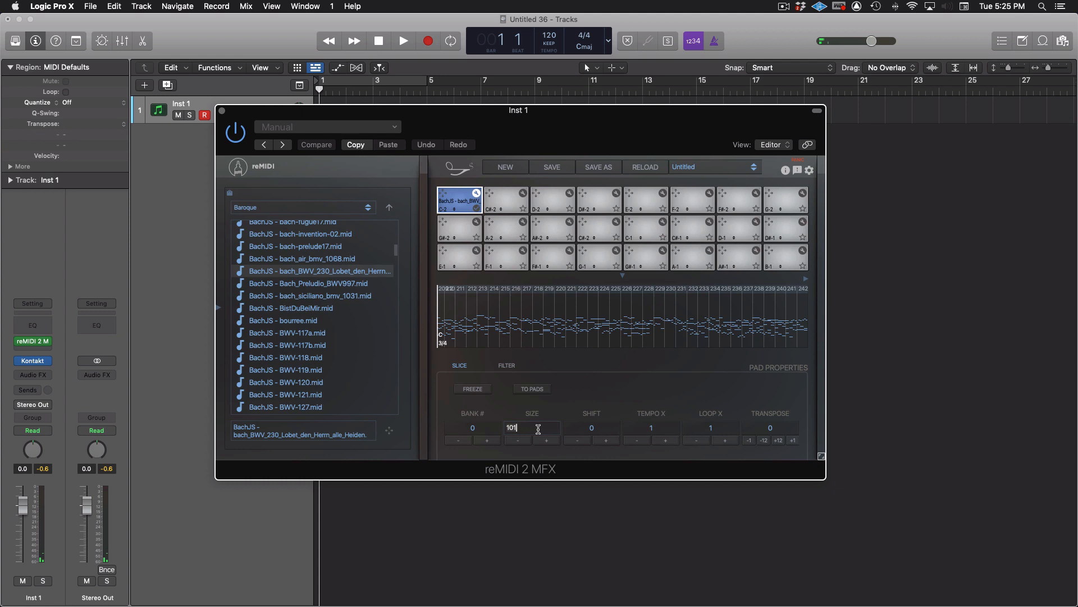
text(4)
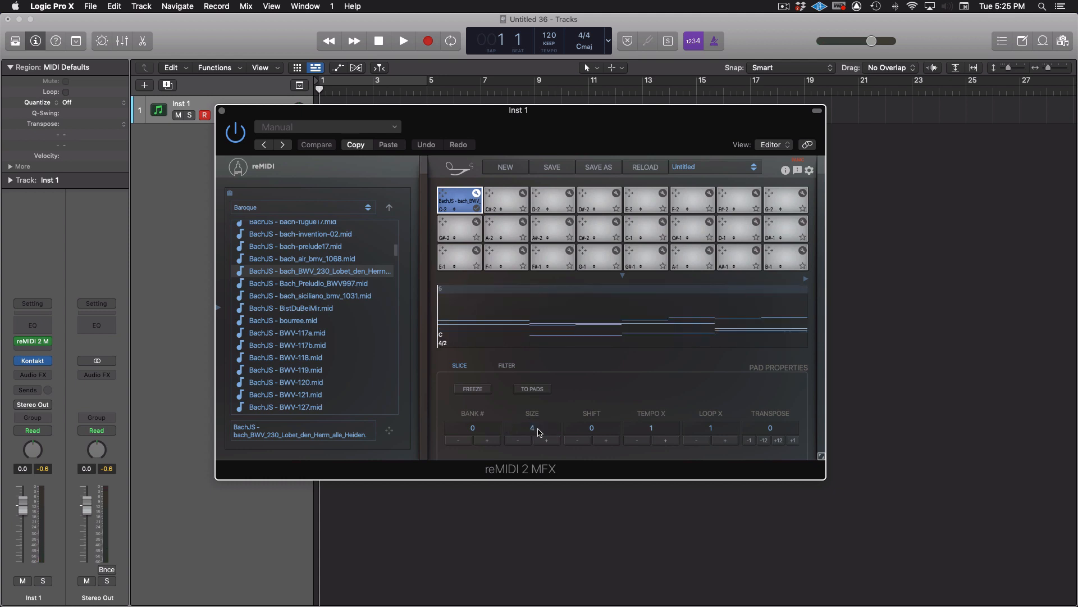
mouse_move(512, 347)
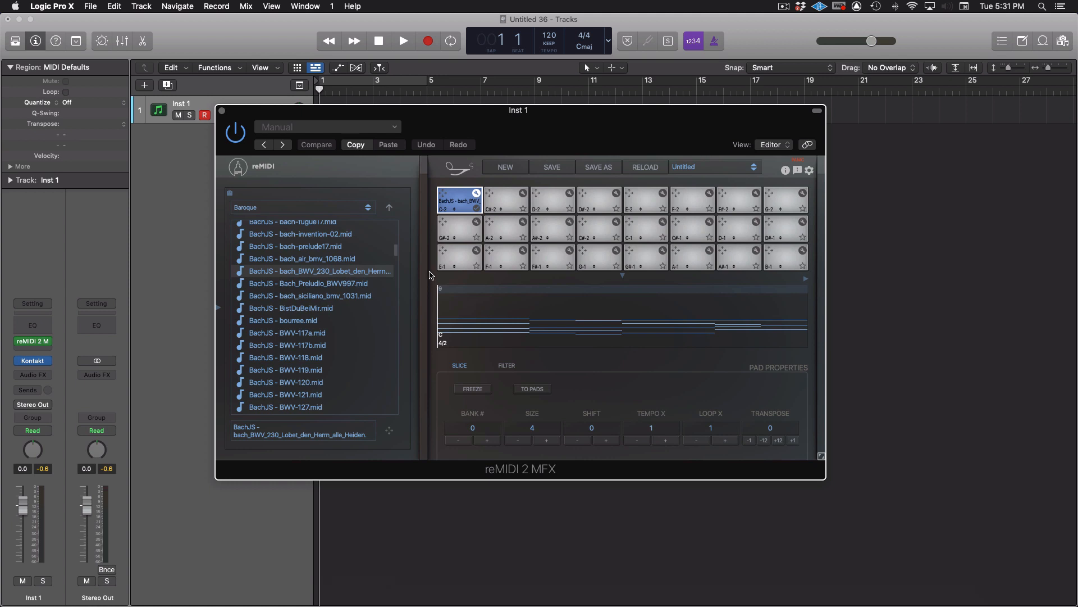
mouse_move(434, 273)
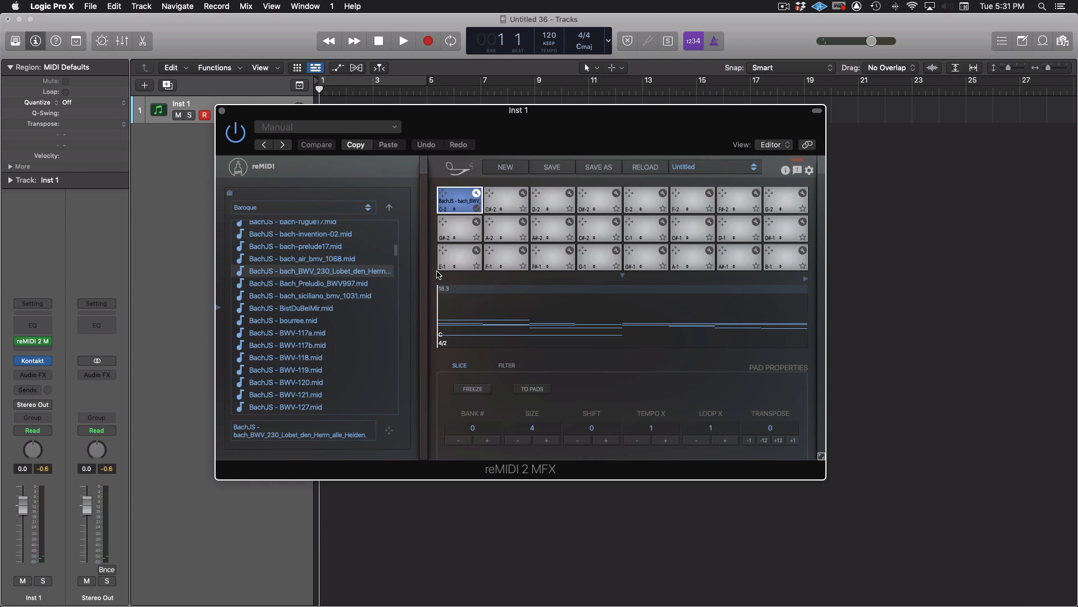
mouse_move(441, 276)
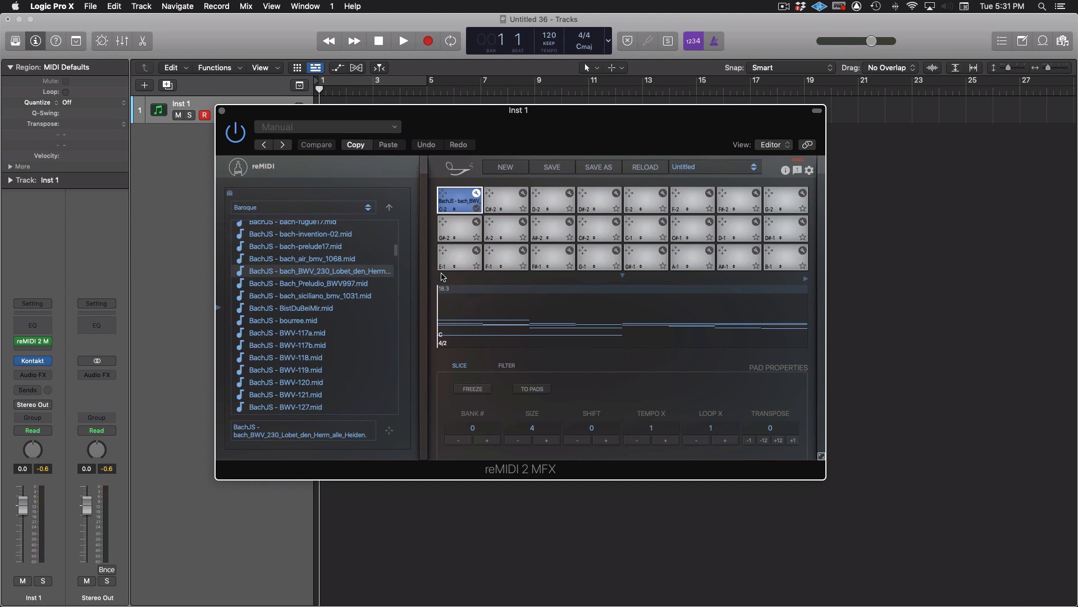
mouse_move(446, 280)
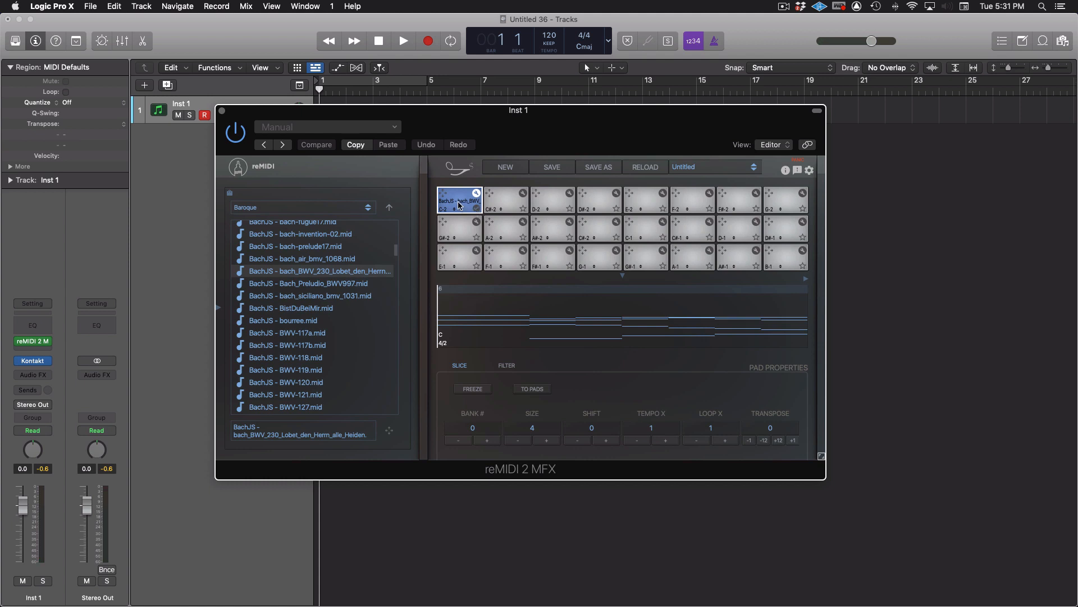
mouse_move(460, 205)
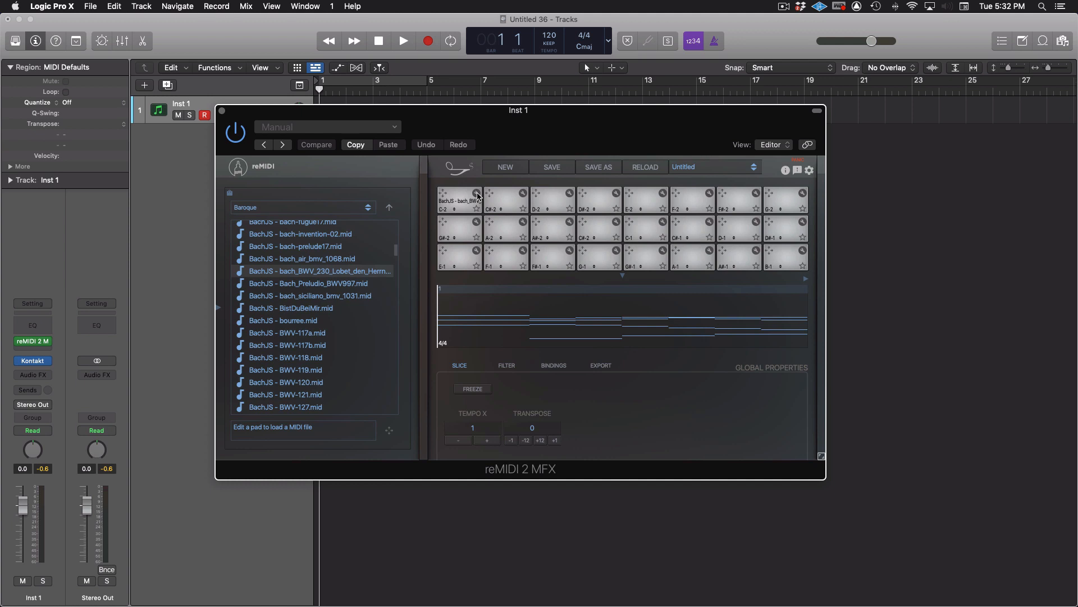
mouse_move(478, 198)
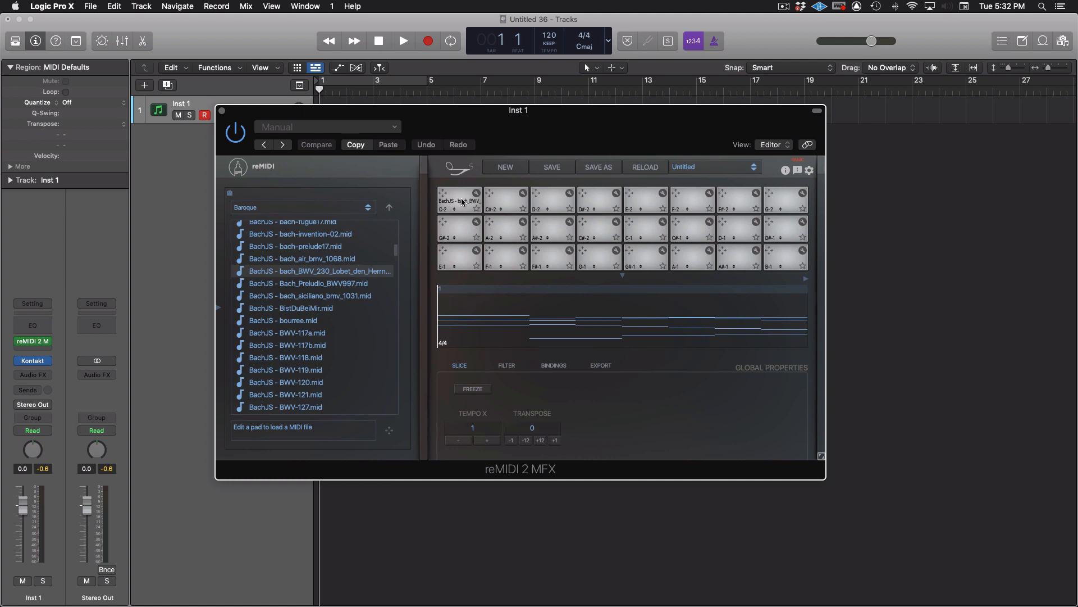
mouse_move(459, 202)
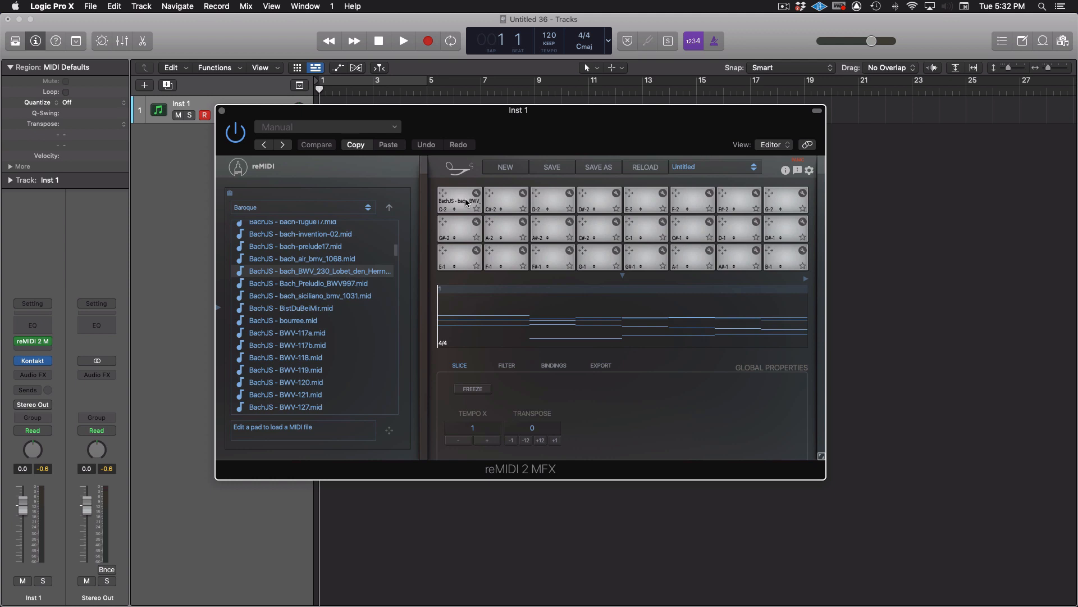
mouse_move(448, 214)
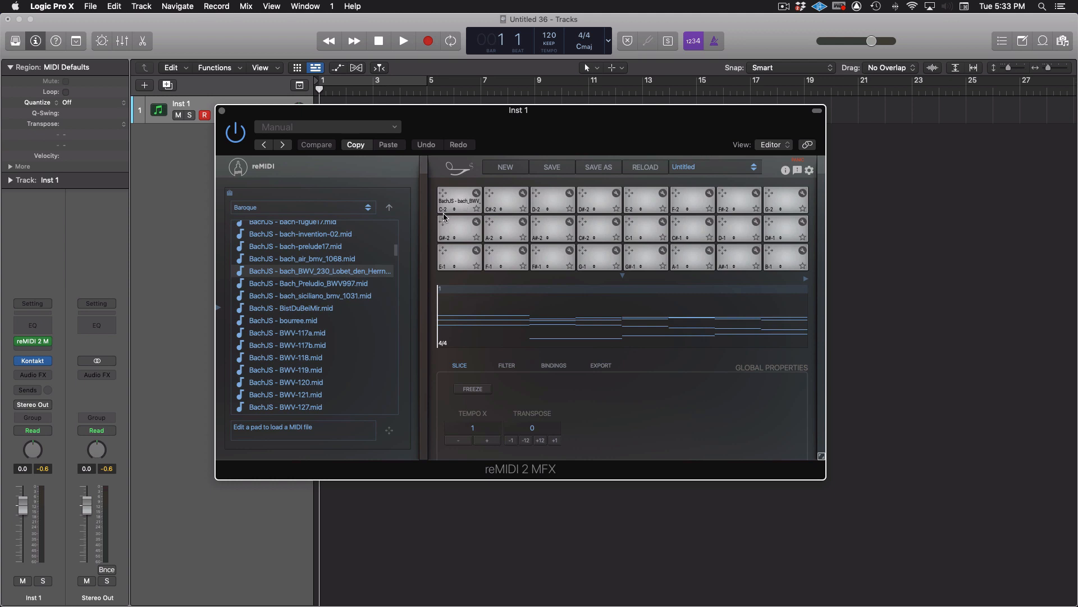
mouse_move(444, 218)
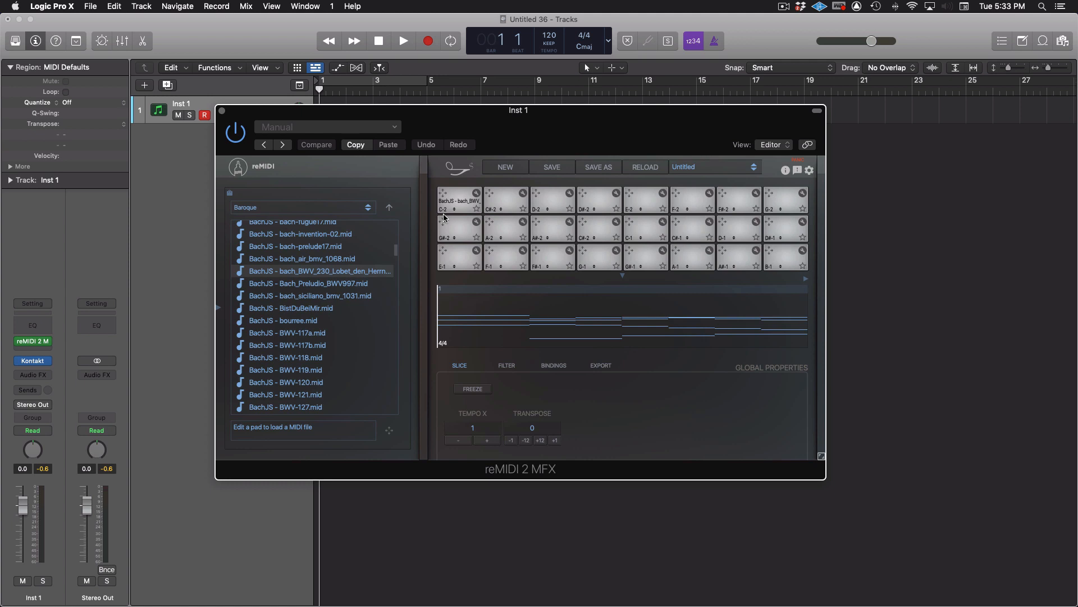
mouse_move(459, 202)
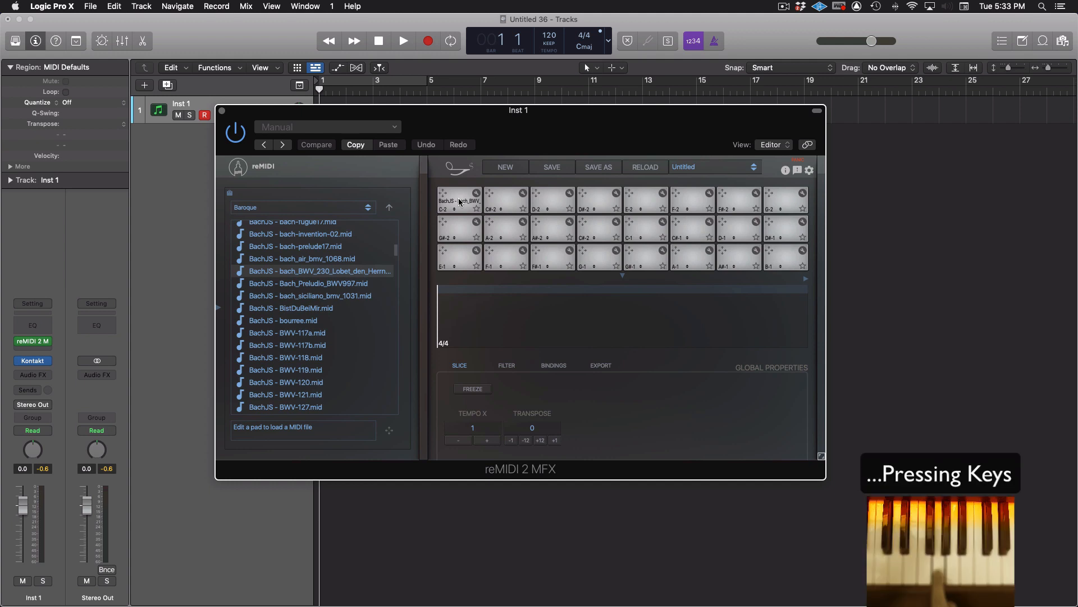
Trigger the reMIDI pads in global mode so pad D-2 lights up.
click(644, 199)
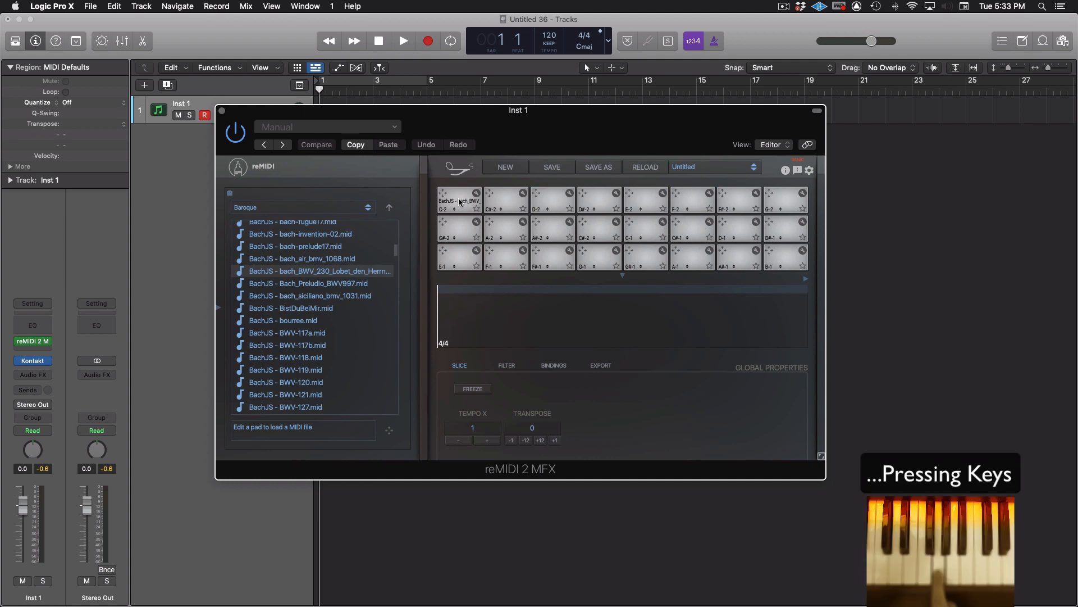
click(552, 199)
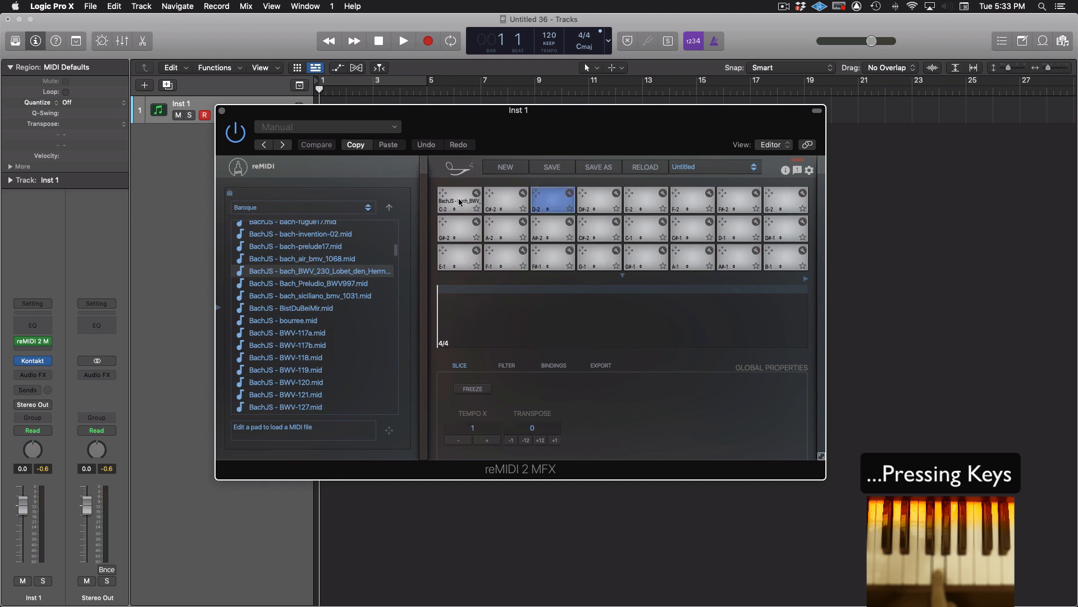